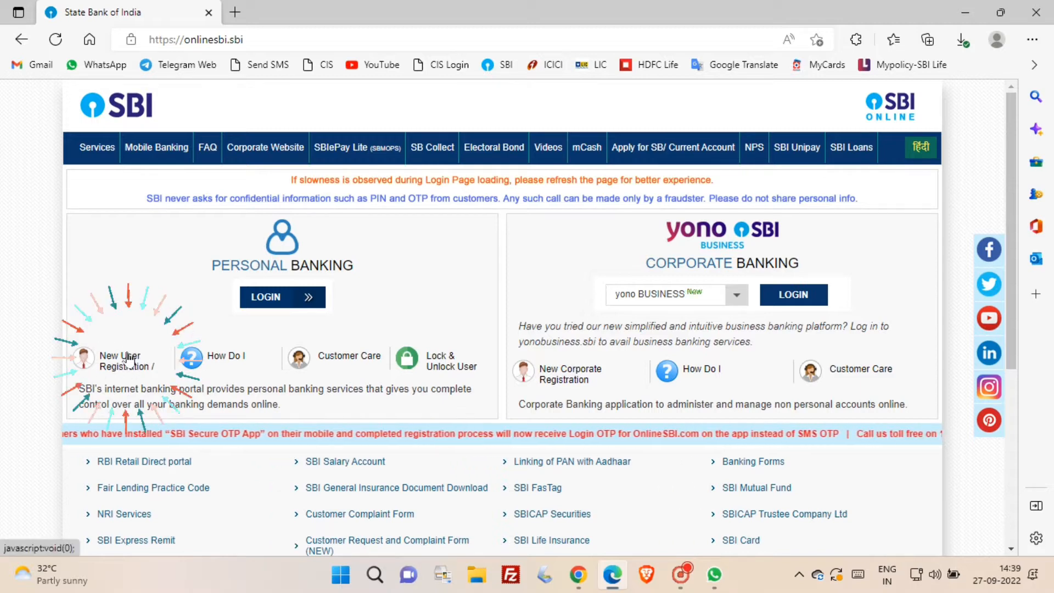
Start New User Registration/Activation under Personal Banking and accept the retail customer notice.
{"action": "left_click", "coordinate": [120, 361]}
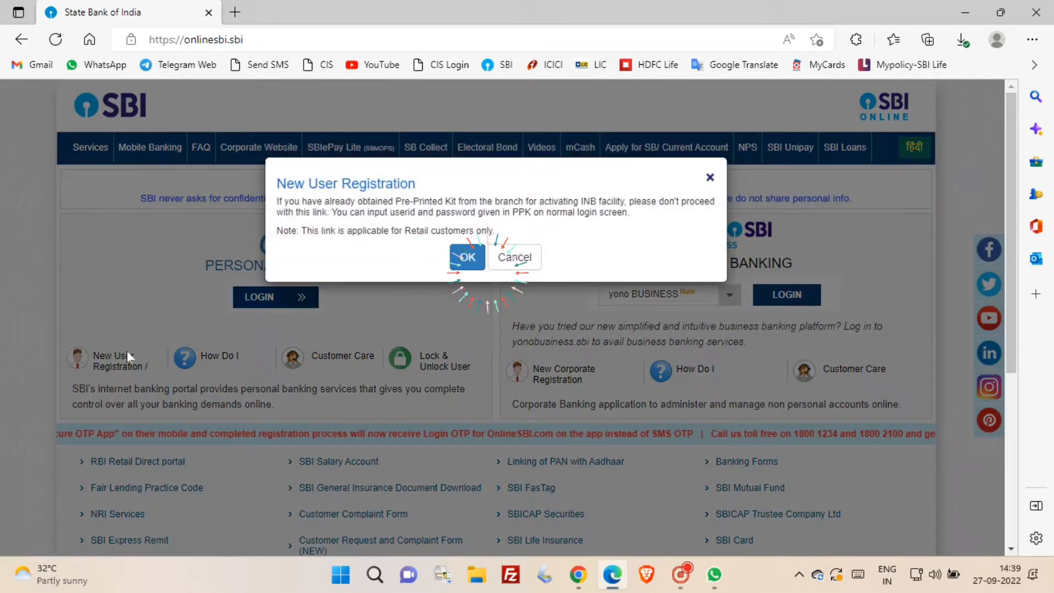
{"action": "left_click", "coordinate": [467, 257]}
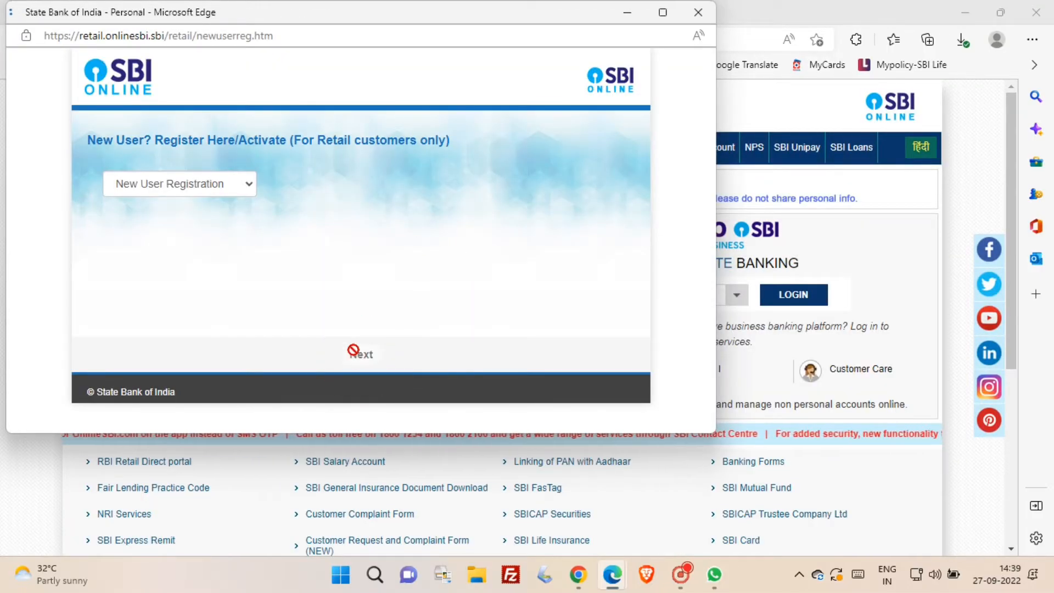
Fill account, CIF, branch, country and mobile details, choose transaction rights facility, and submit.
{"action": "left_click", "coordinate": [361, 353]}
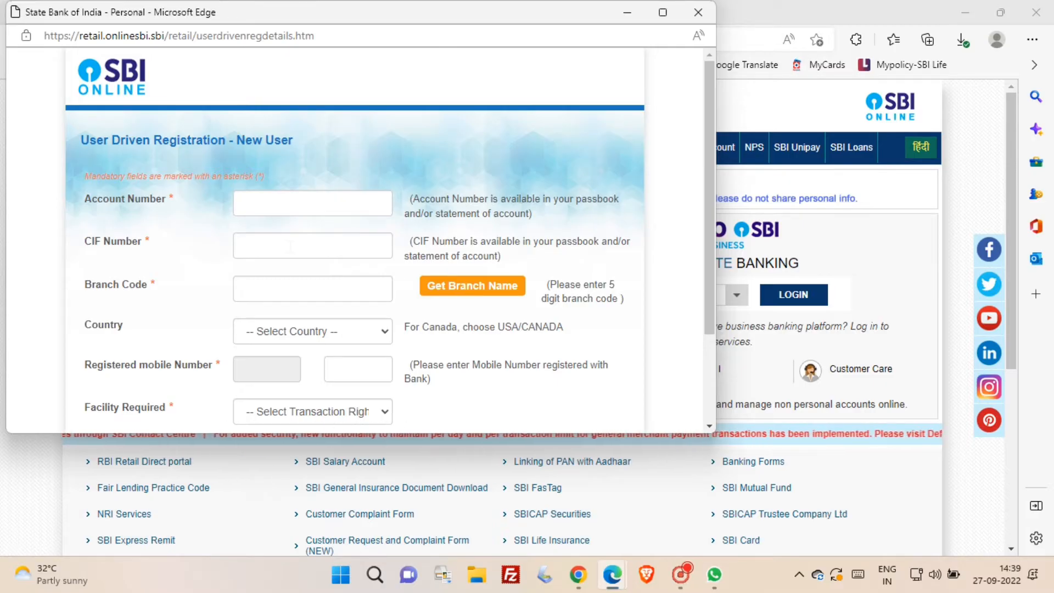
{"action": "scroll", "scroll_direction": "down", "scroll_amount": 3}
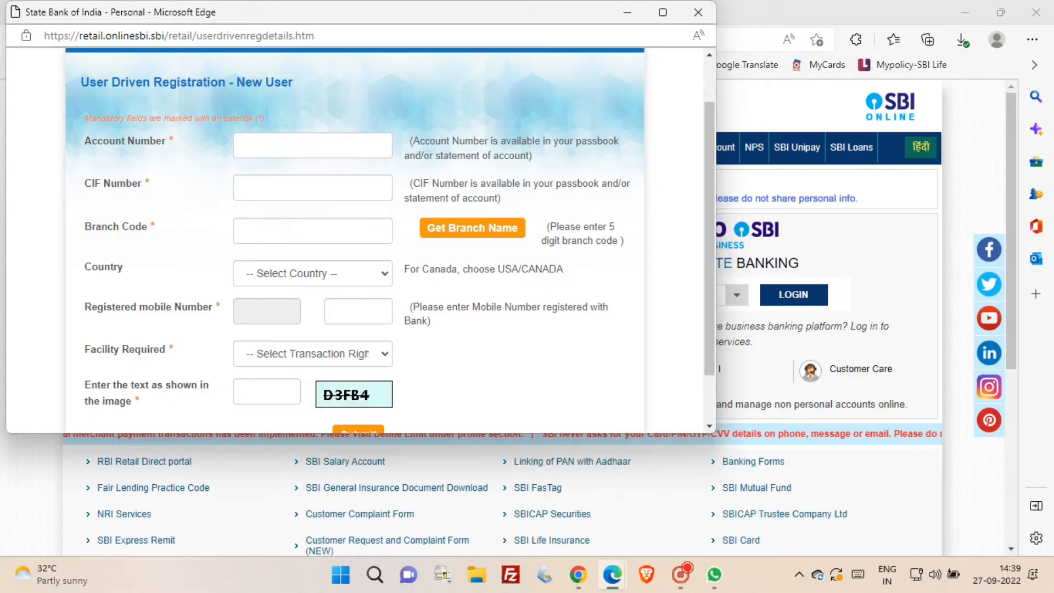
{"action": "scroll", "scroll_direction": "down", "scroll_amount": 3}
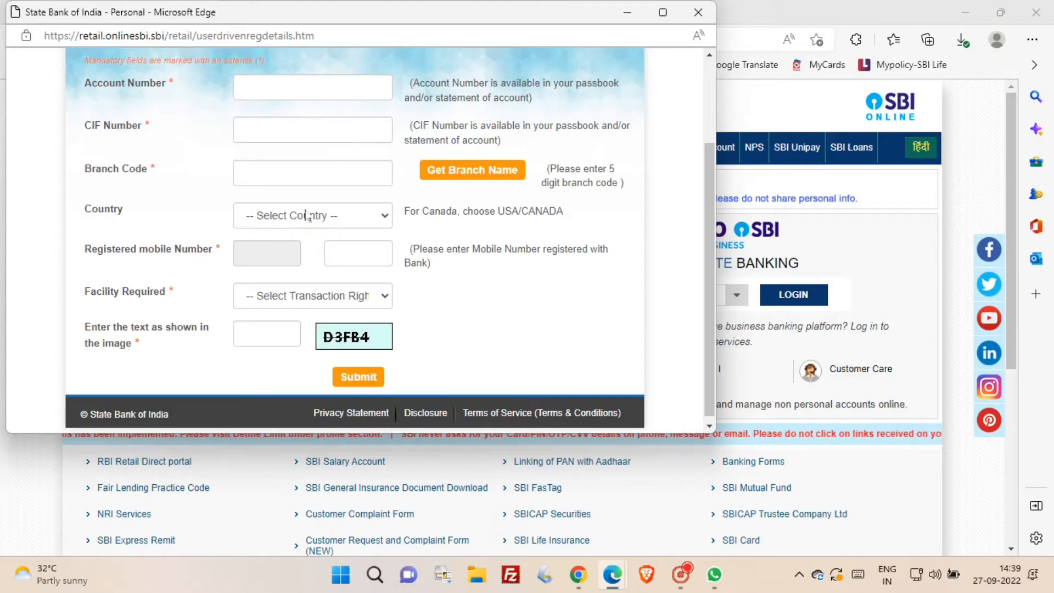
{"action": "mouse_move", "coordinate": [357, 254]}
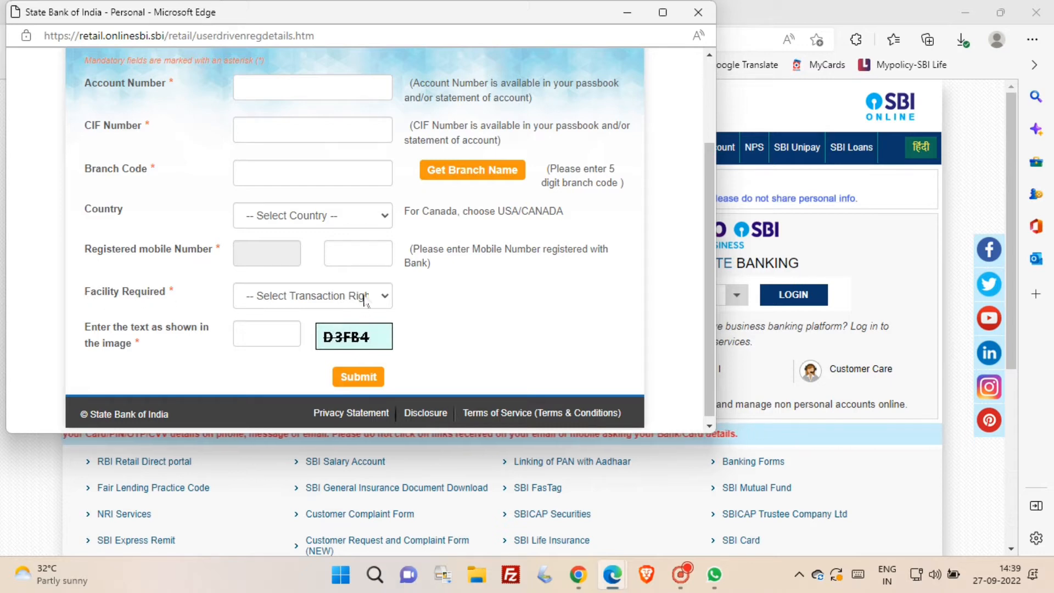
{"action": "left_click", "coordinate": [311, 296]}
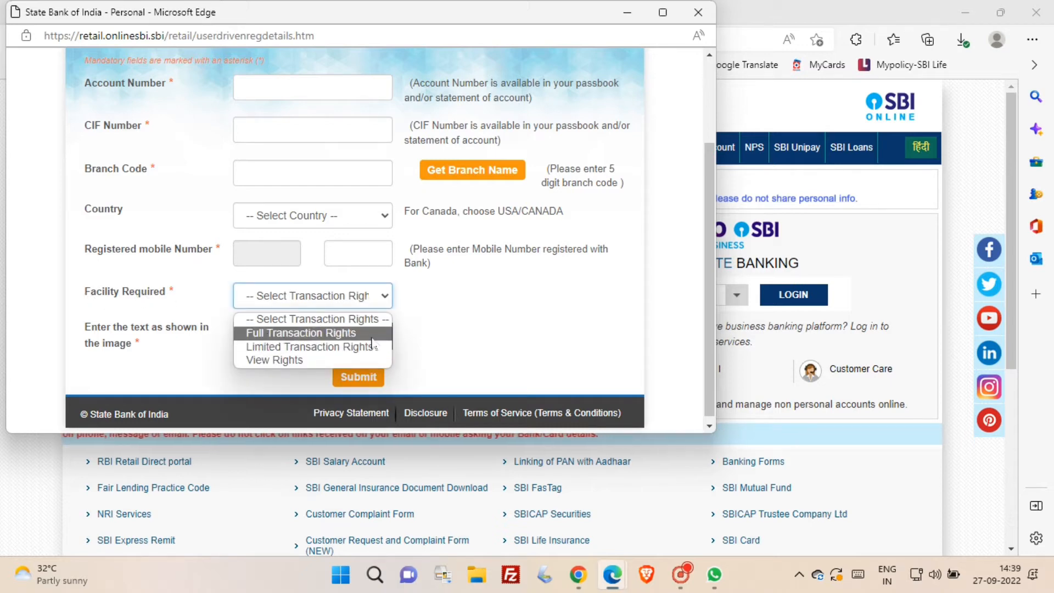
{"action": "mouse_move", "coordinate": [273, 359]}
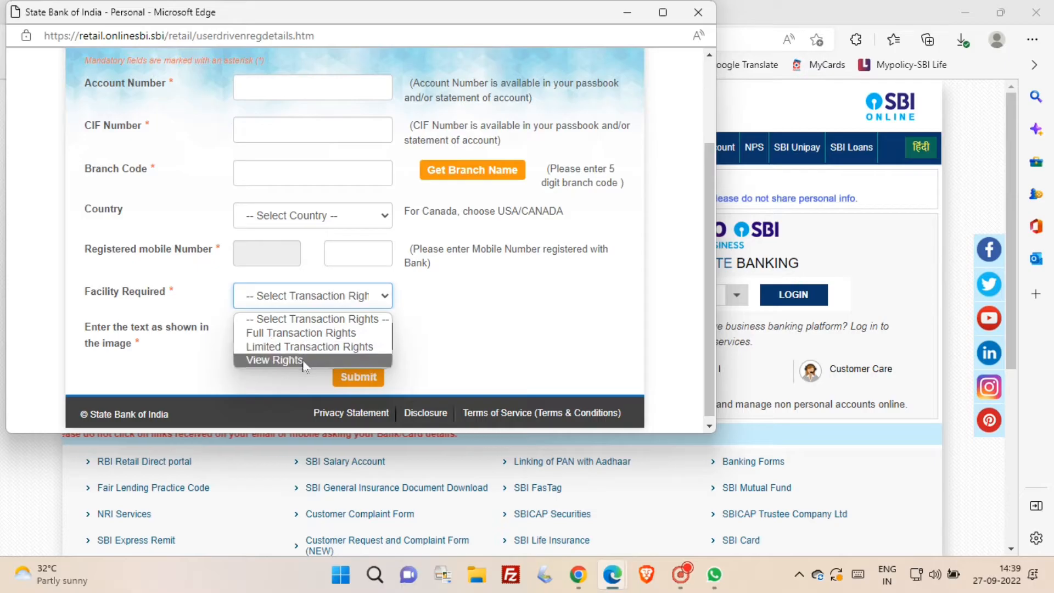
{"action": "mouse_move", "coordinate": [302, 333]}
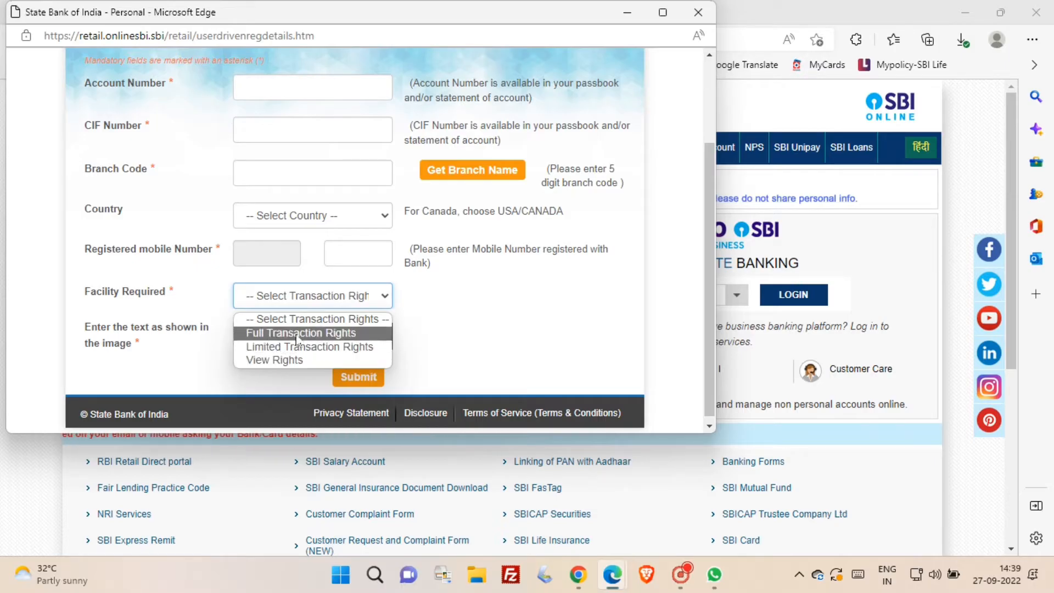
{"action": "left_click", "coordinate": [302, 332]}
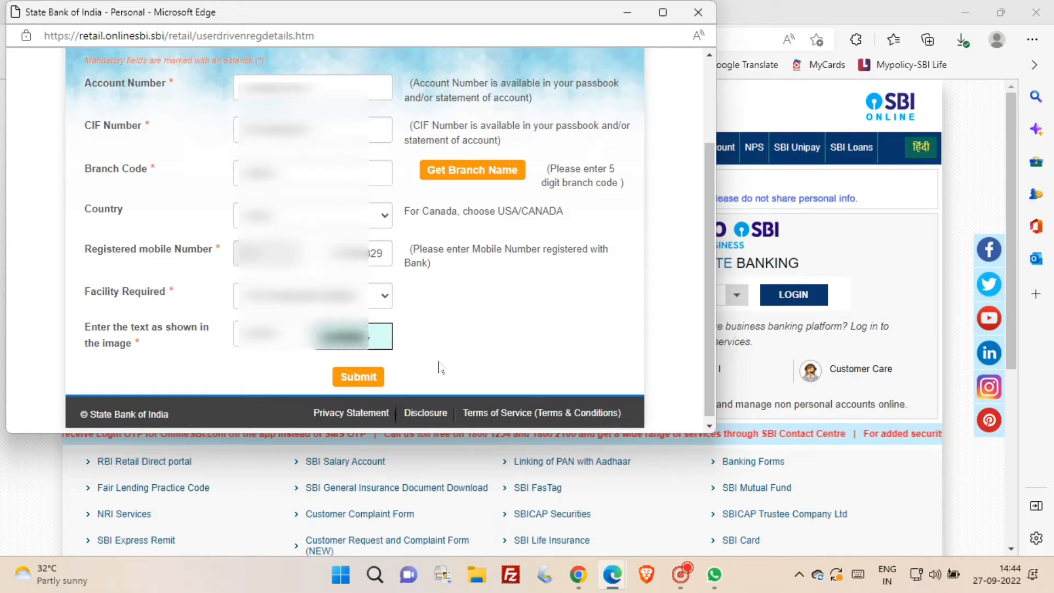
{"action": "left_click", "coordinate": [357, 375]}
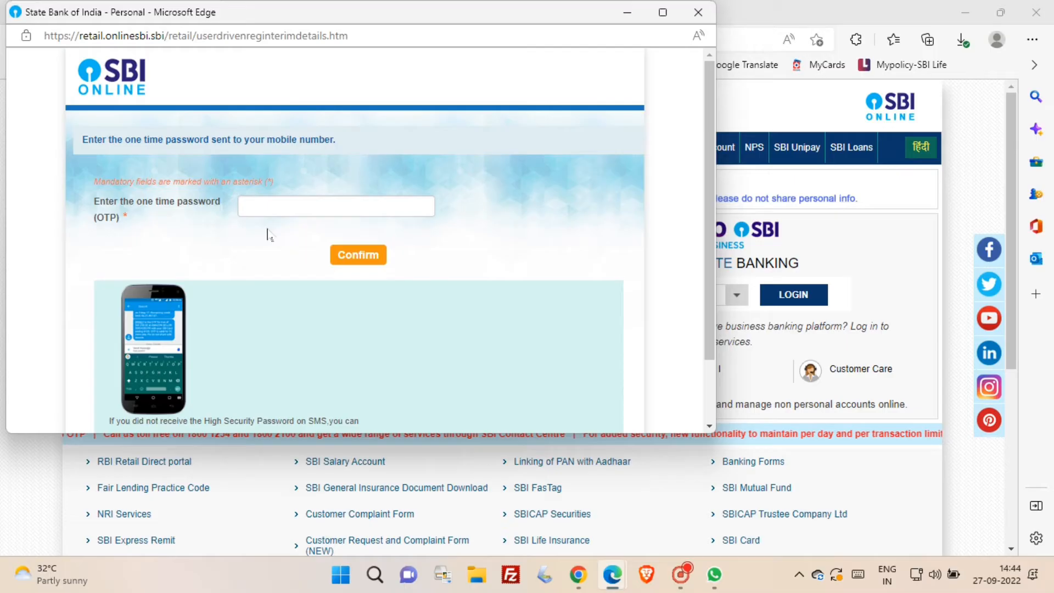
Enter the SMS one-time password and confirm it to reach the registration method choice.
{"action": "left_click", "coordinate": [335, 206]}
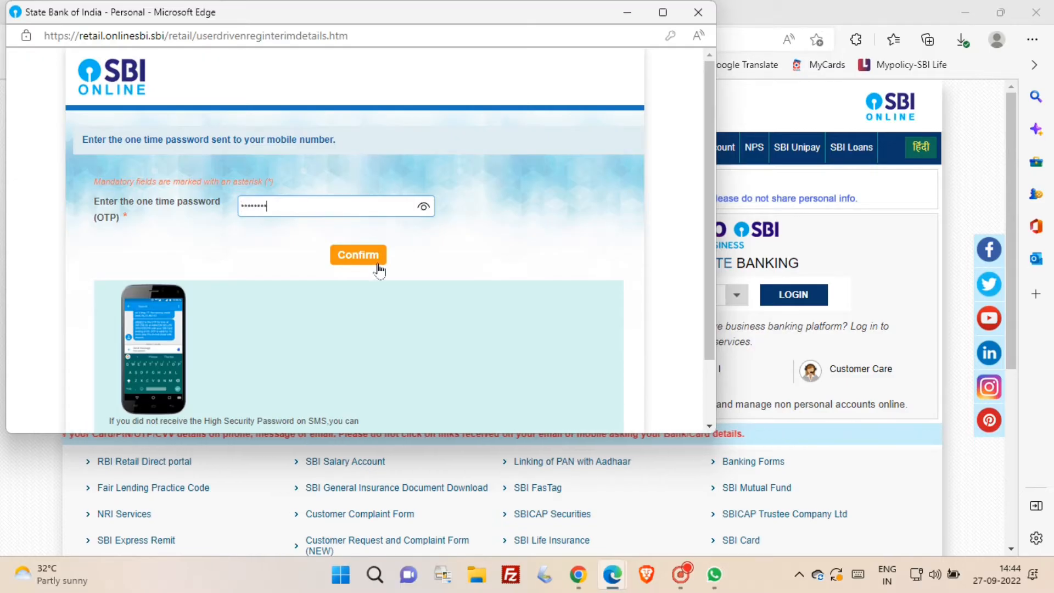
{"action": "left_click", "coordinate": [358, 254]}
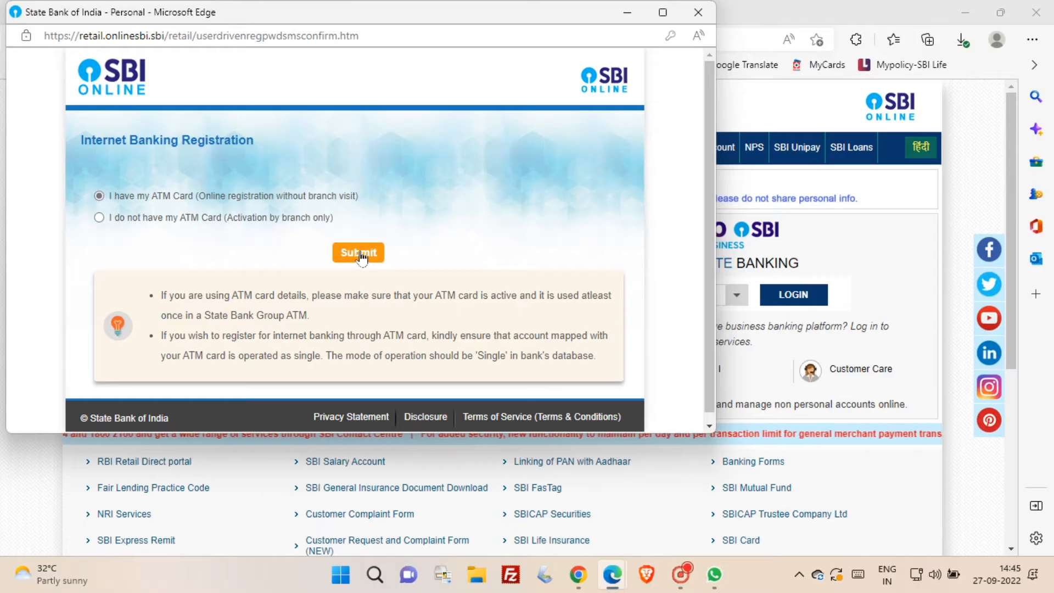
Continue with 'I have my ATM Card', select card 5446-XXXX-XXXX-5177 and confirm it.
{"action": "left_click", "coordinate": [358, 252]}
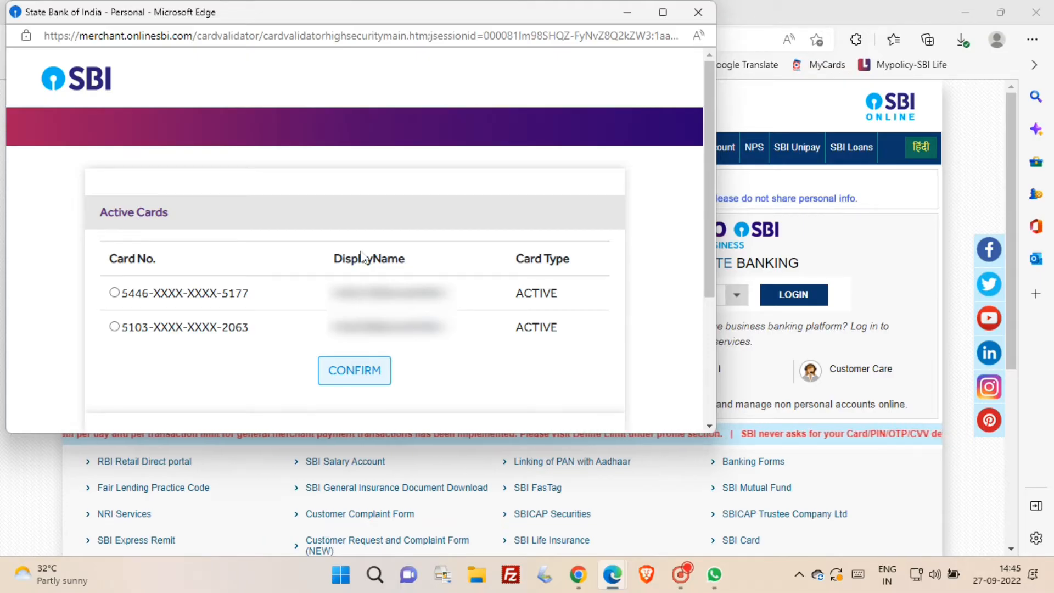
{"action": "left_click", "coordinate": [114, 327]}
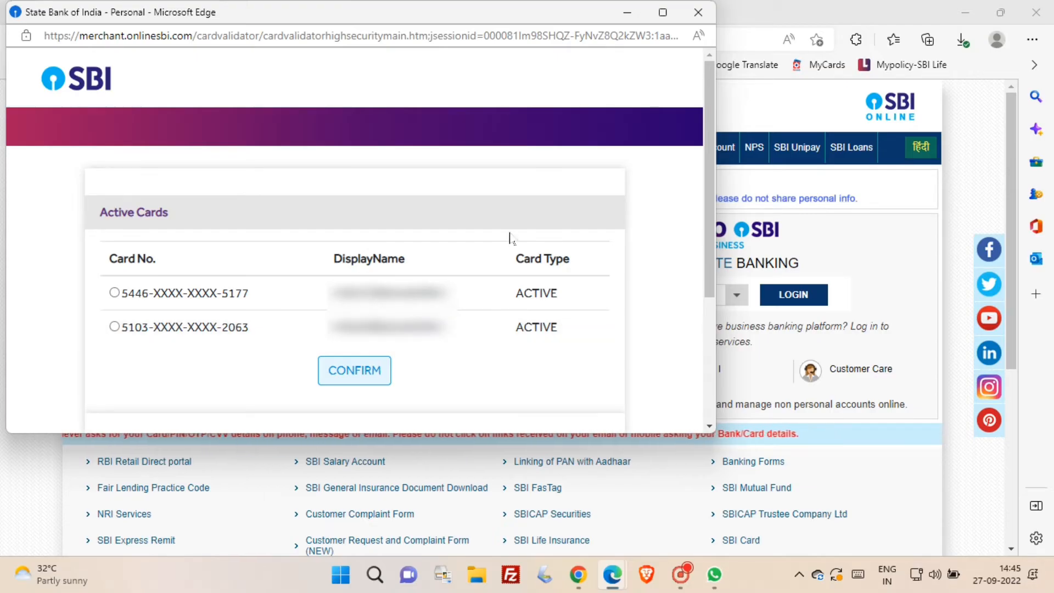
{"action": "scroll", "scroll_direction": "down", "scroll_amount": 3}
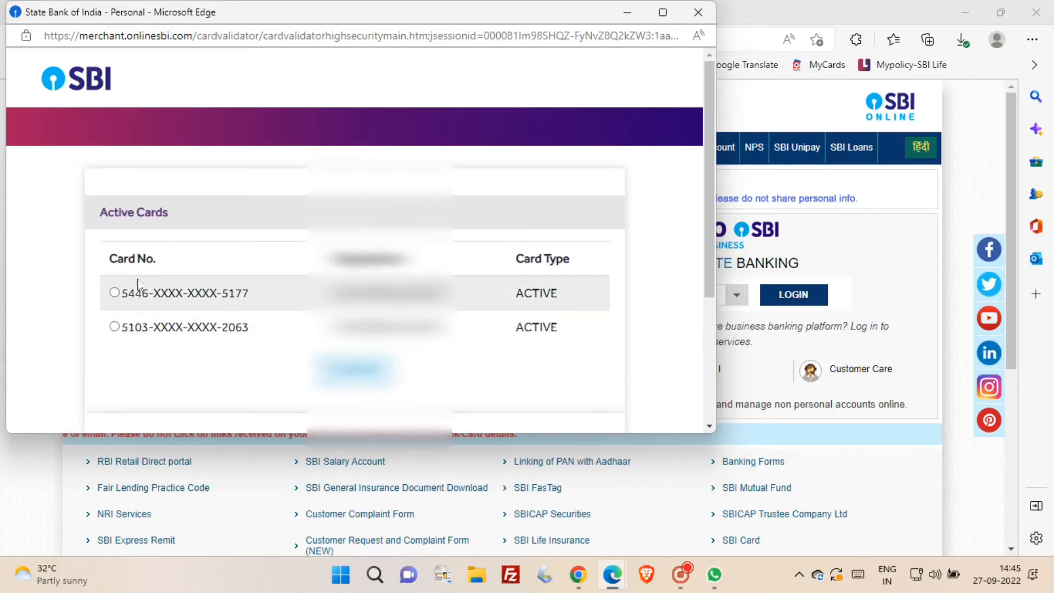
{"action": "scroll", "scroll_direction": "down", "scroll_amount": 3}
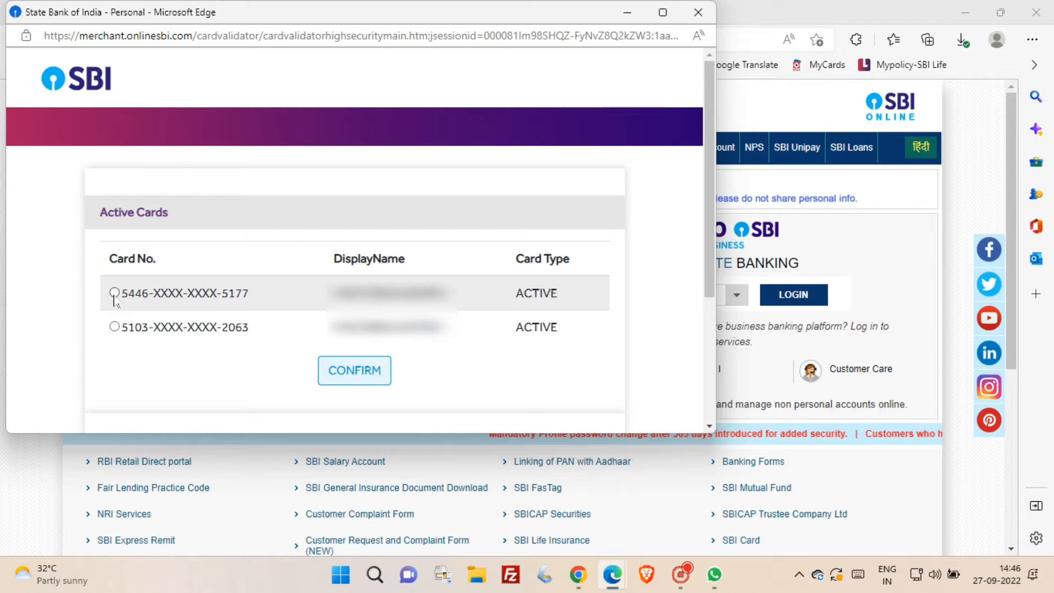
{"action": "left_click", "coordinate": [114, 294]}
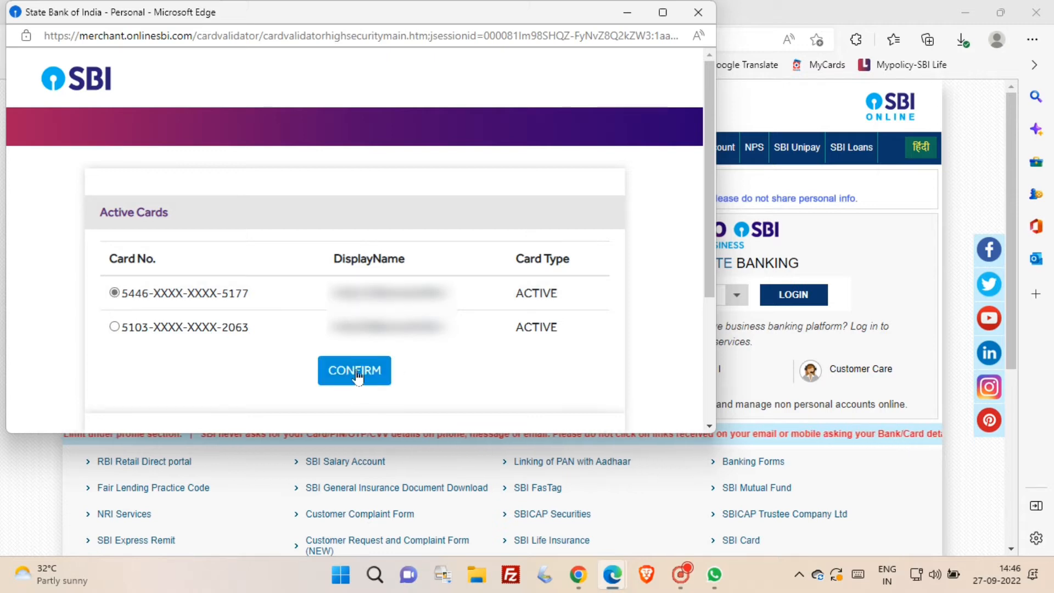
{"action": "left_click", "coordinate": [354, 371]}
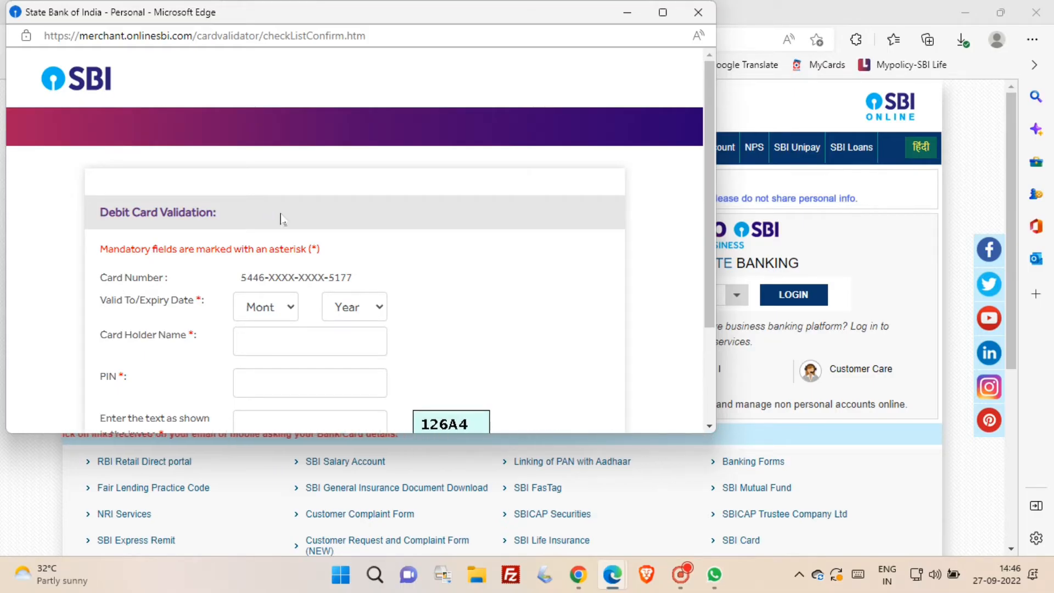
Enter expiry date, card holder name, PIN and captcha, then proceed with debit card validation.
{"action": "scroll", "scroll_direction": "down", "scroll_amount": 3}
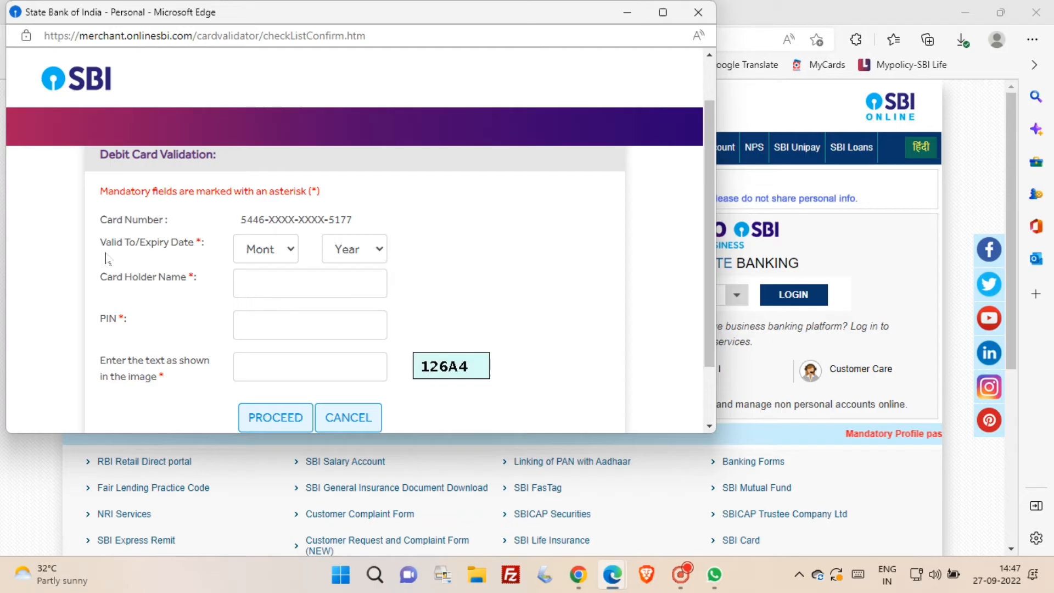
{"action": "left_click", "coordinate": [308, 283]}
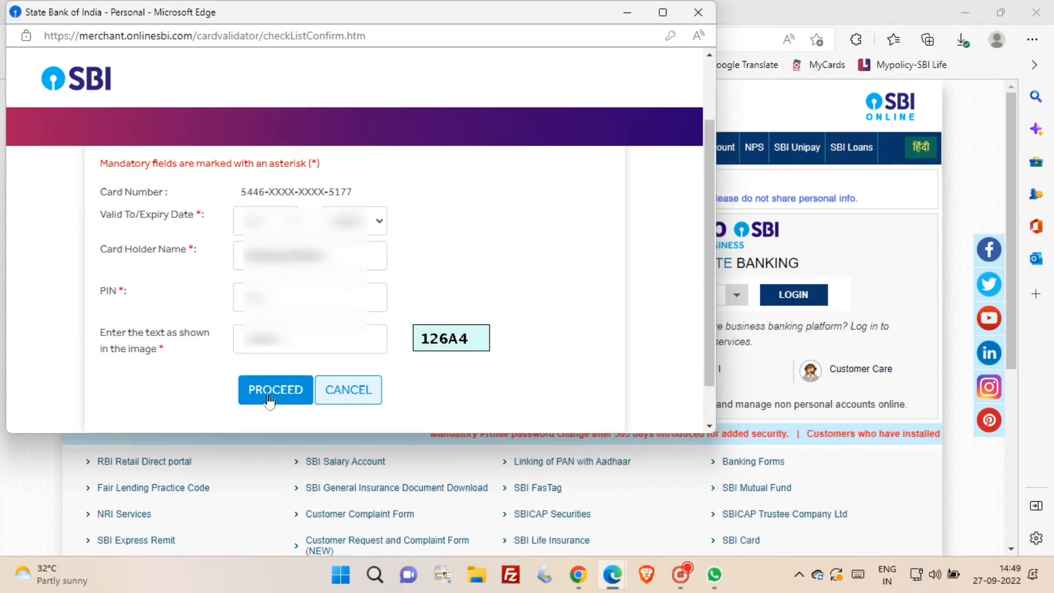
{"action": "left_click", "coordinate": [275, 389]}
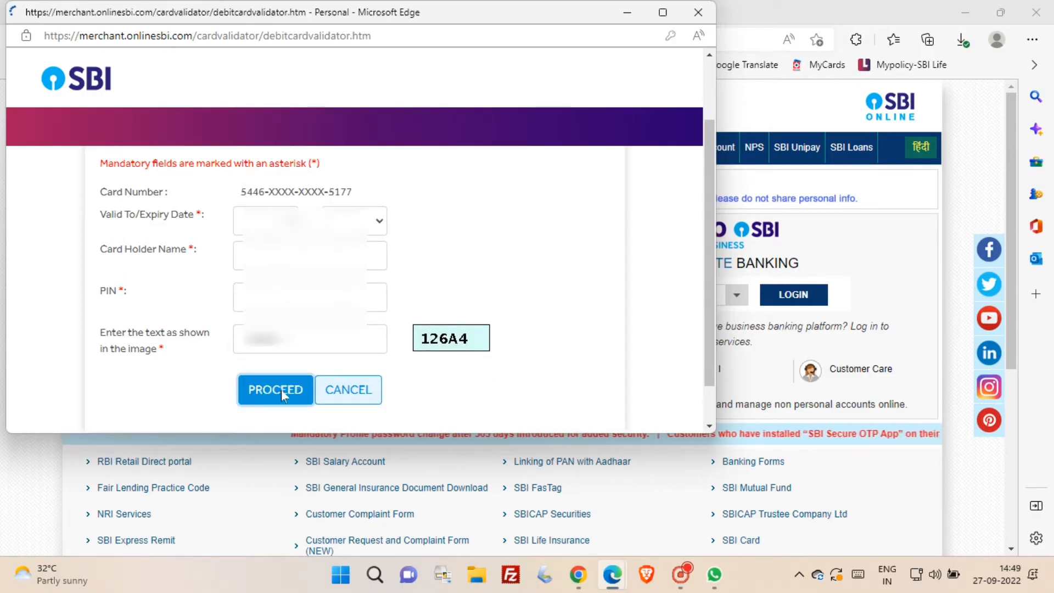
{"action": "left_click", "coordinate": [275, 390]}
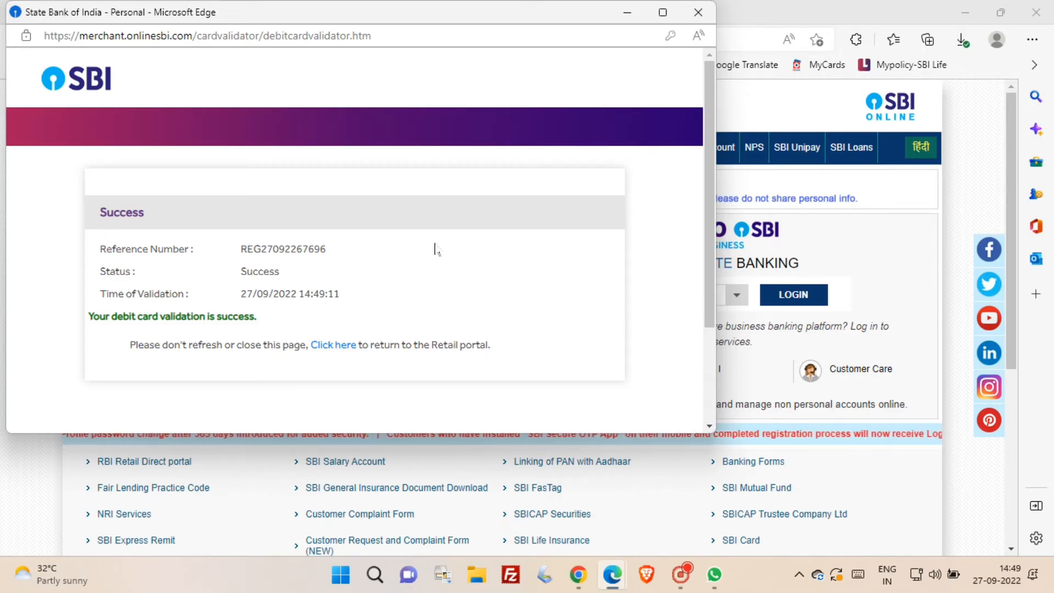
Set the permanent username and login password, accept terms, and submit the registration.
{"action": "left_click", "coordinate": [332, 345]}
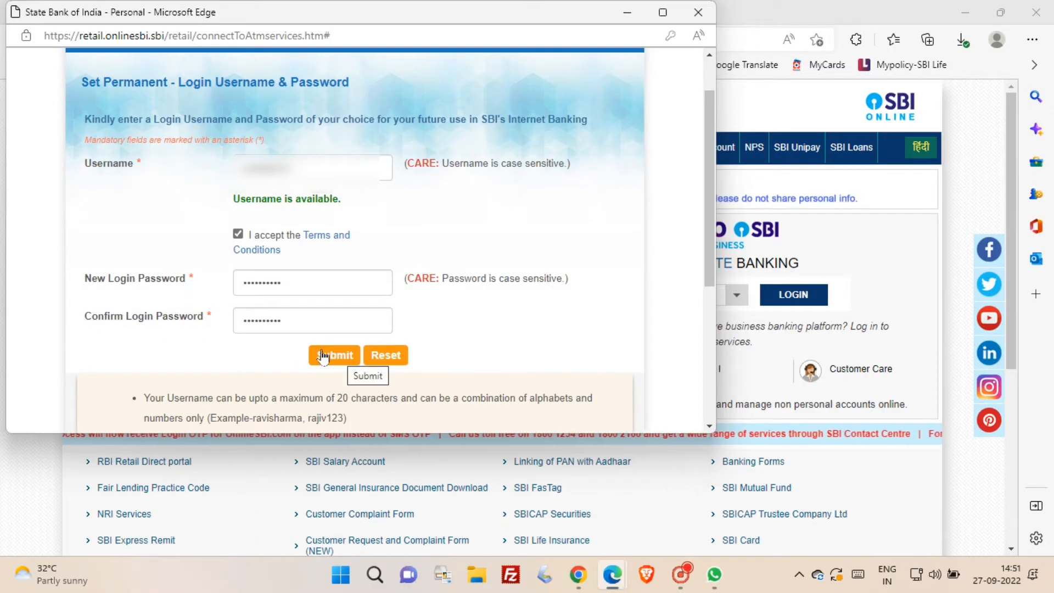
{"action": "left_click", "coordinate": [334, 355]}
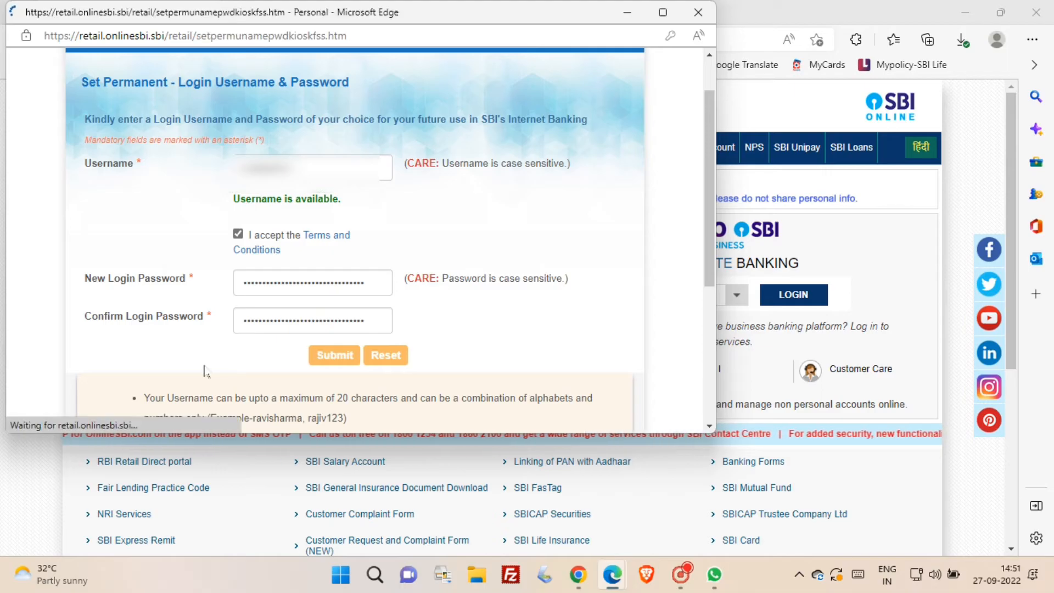
{"action": "left_click", "coordinate": [334, 355]}
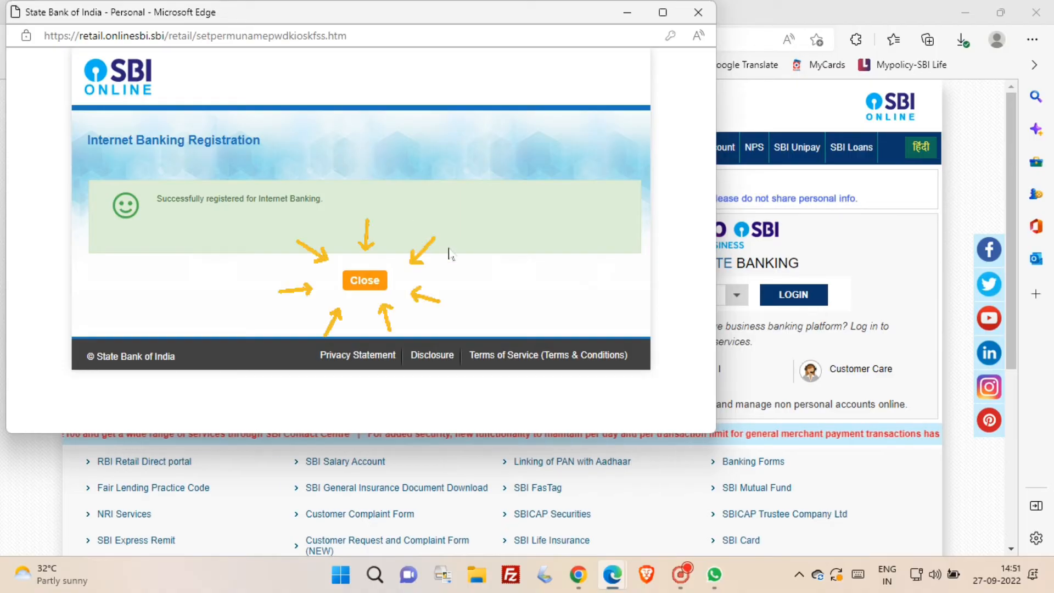
Close the registration success window and go to the Personal Banking login page.
{"action": "left_click", "coordinate": [364, 280]}
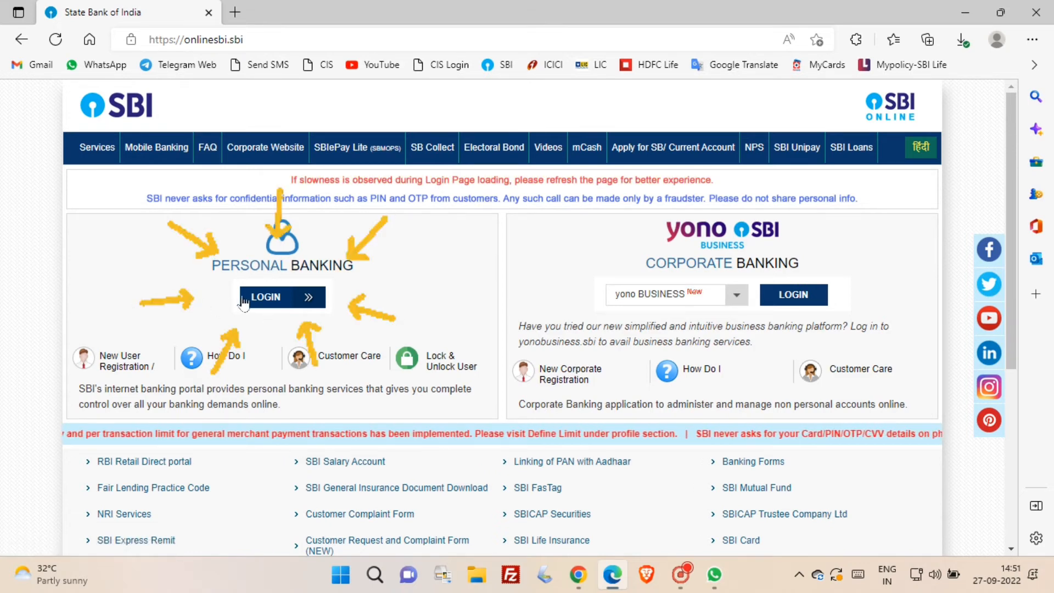
{"action": "mouse_move", "coordinate": [308, 302]}
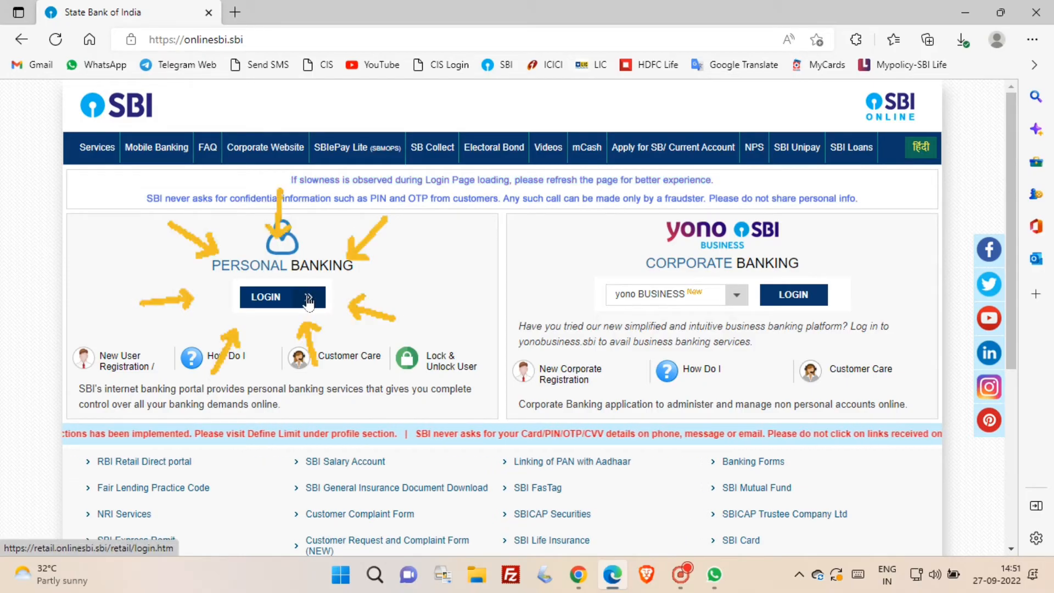
{"action": "left_click", "coordinate": [282, 296]}
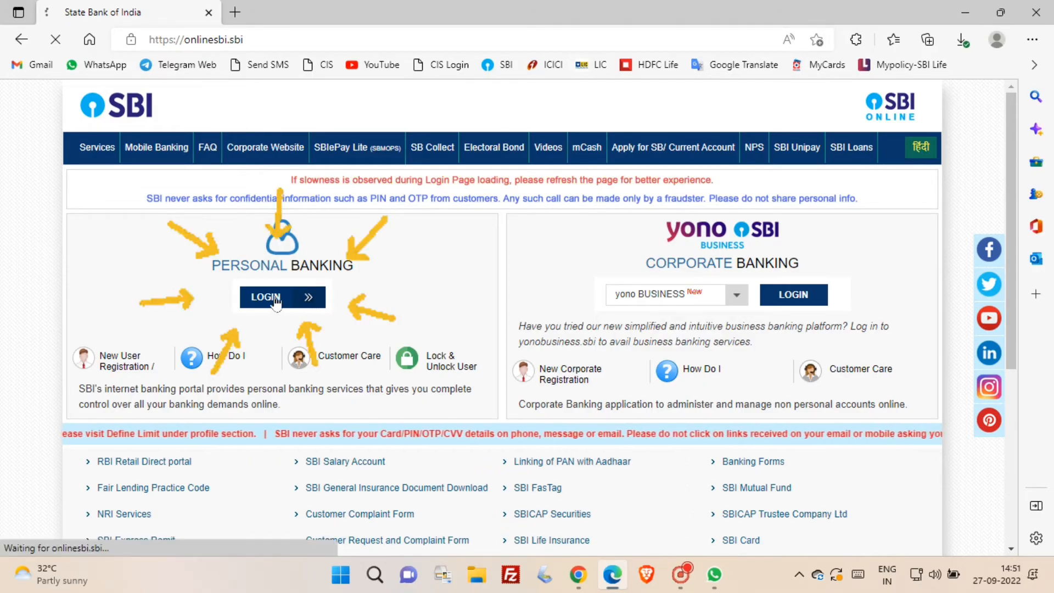
{"action": "left_click", "coordinate": [281, 297]}
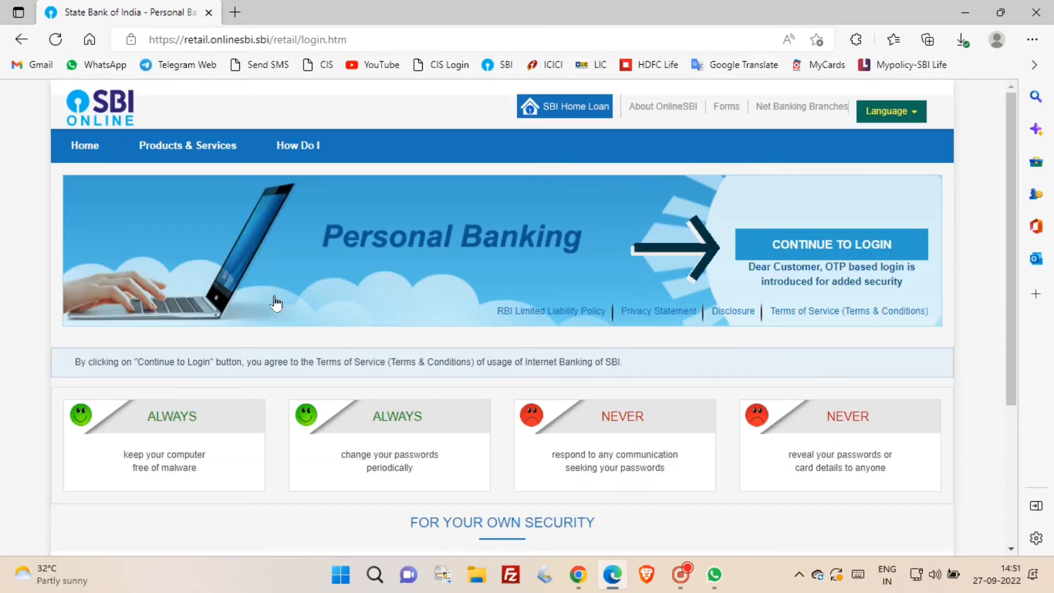
{"action": "left_click", "coordinate": [830, 244]}
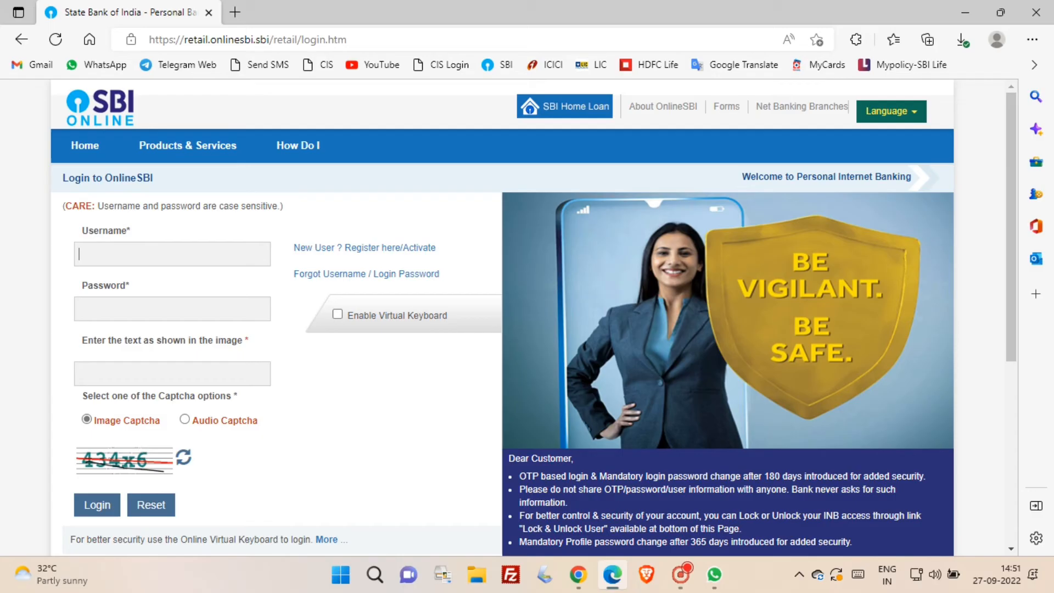
{"action": "type", "text": "z"}
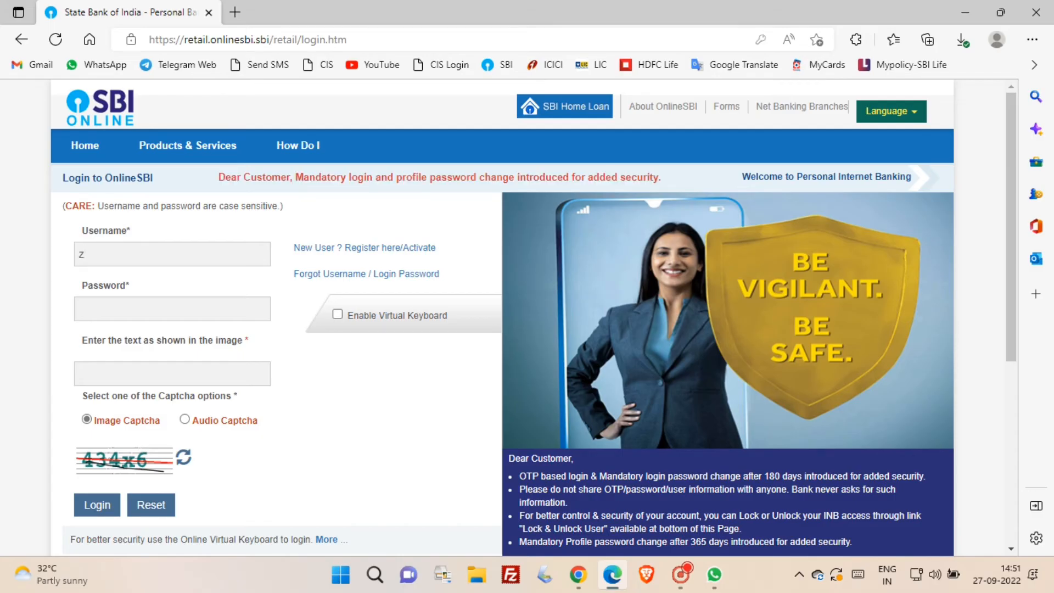
{"action": "type", "text": "ebamani"}
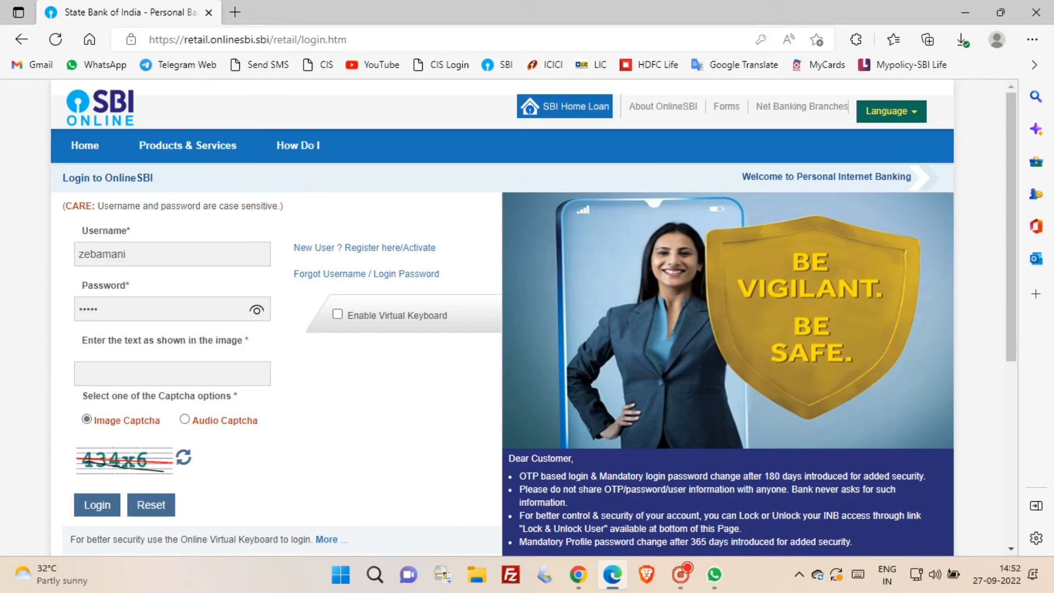
{"action": "type", "text": "•••"}
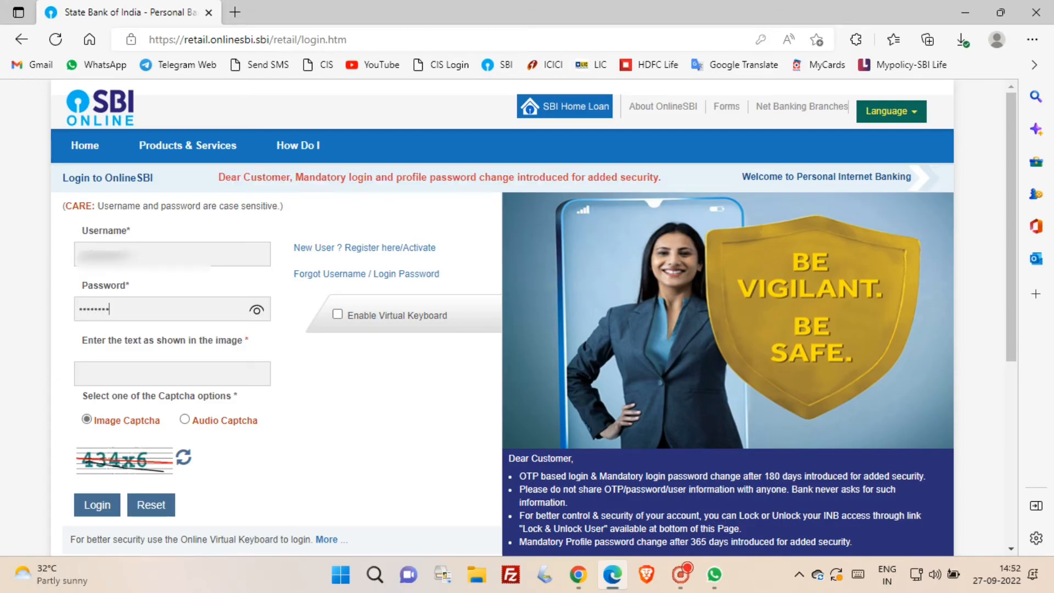
{"action": "type", "text": "434"}
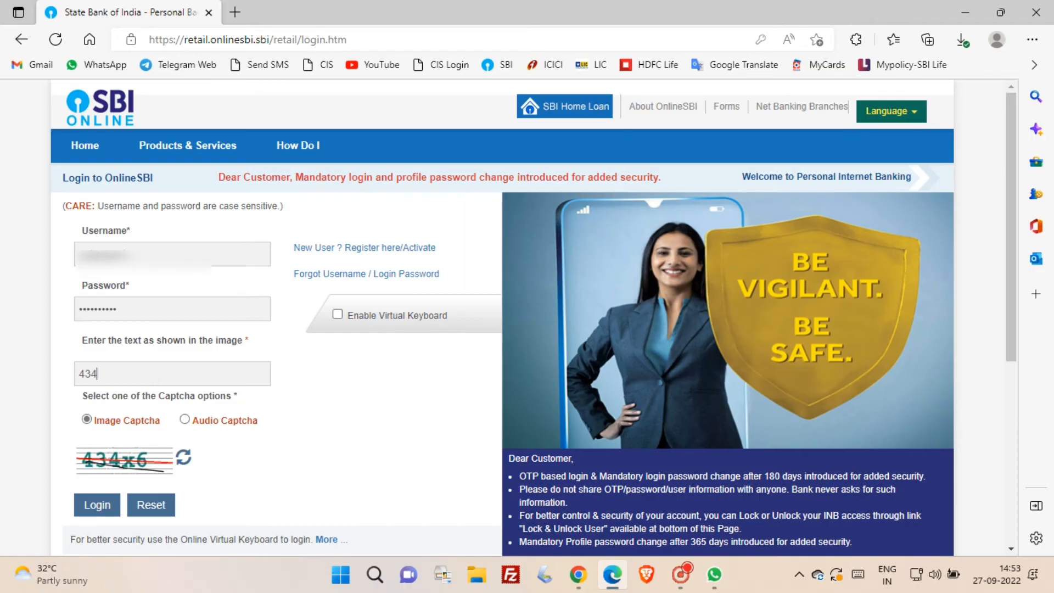
{"action": "type", "text": "x6"}
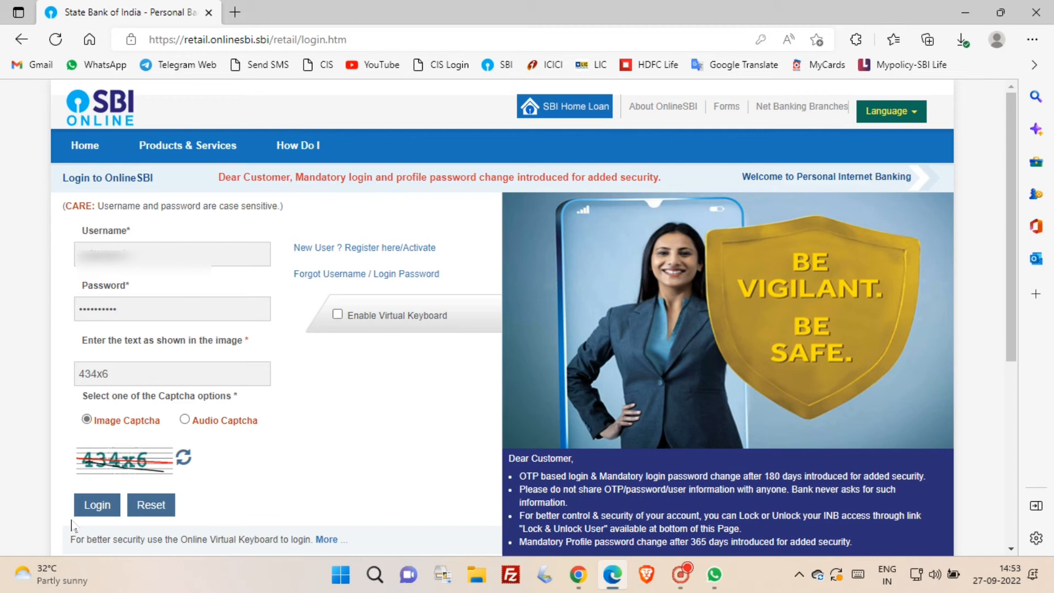
{"action": "left_click", "coordinate": [96, 505]}
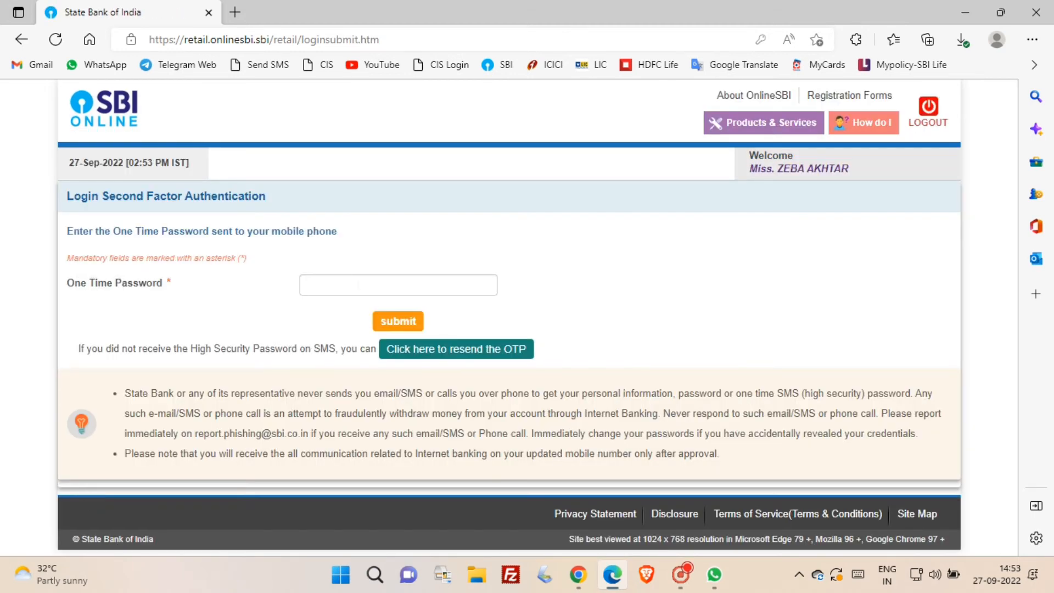
Enter the login one-time password and submit it to reach the Set Profile Password page.
{"action": "left_click", "coordinate": [397, 284]}
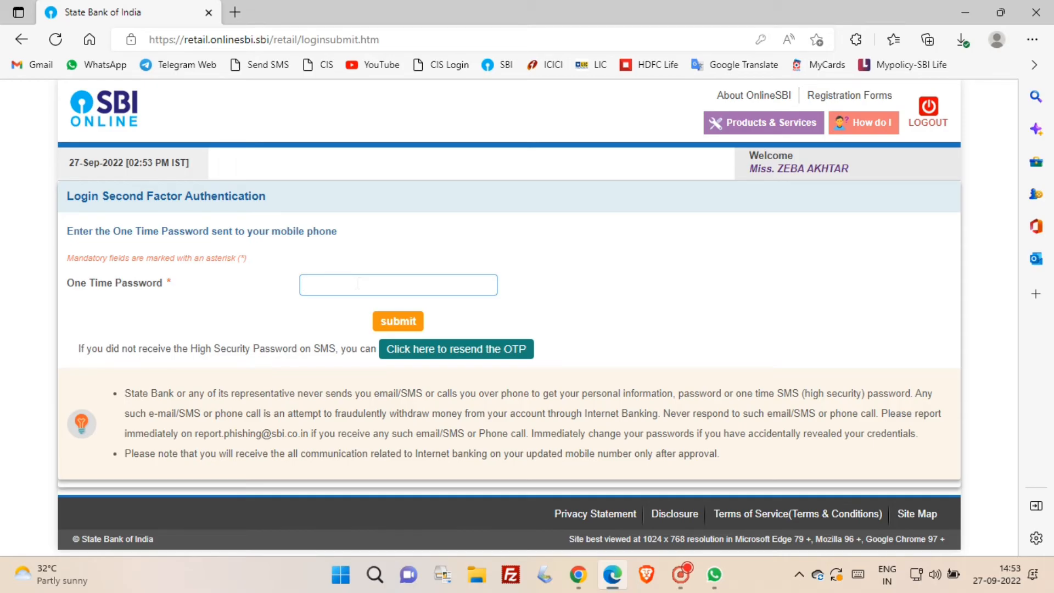
{"action": "left_click", "coordinate": [397, 321]}
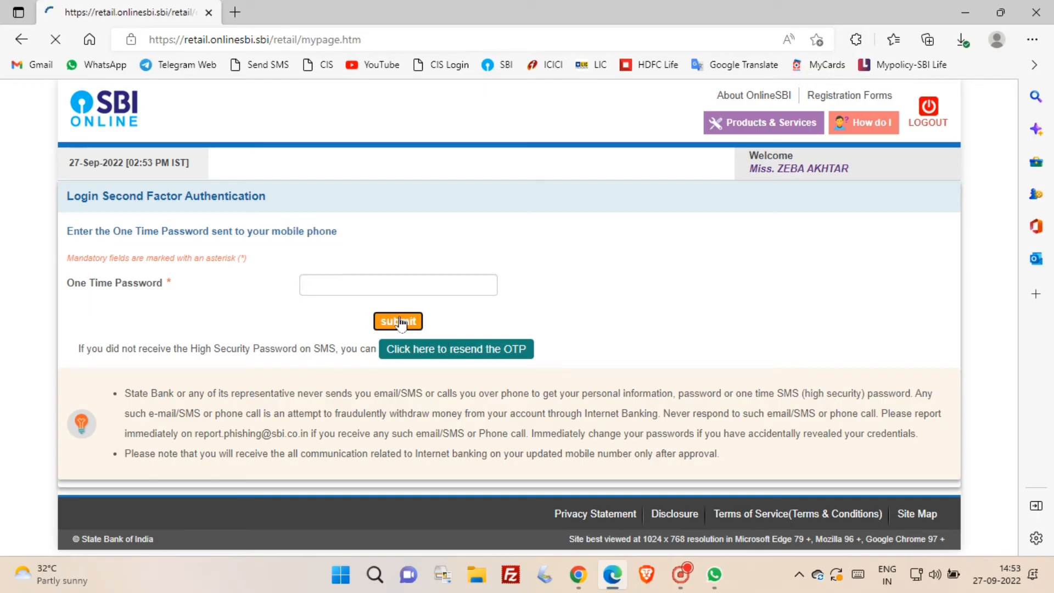
{"action": "left_click", "coordinate": [397, 321]}
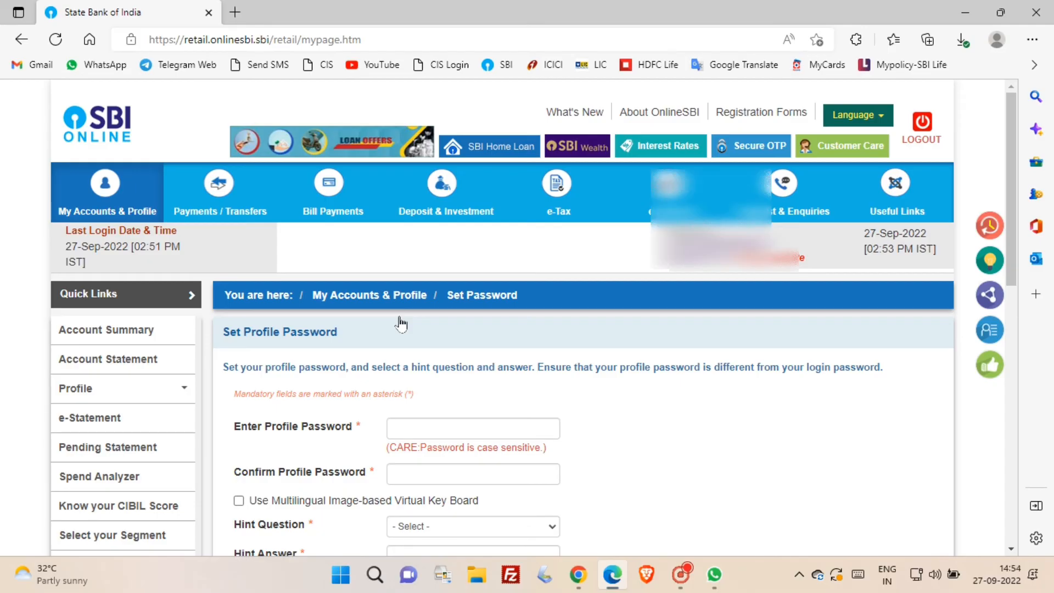
Scroll down the Set Profile Password form to its hint question and birth details.
{"action": "scroll", "scroll_direction": "down", "scroll_amount": 3}
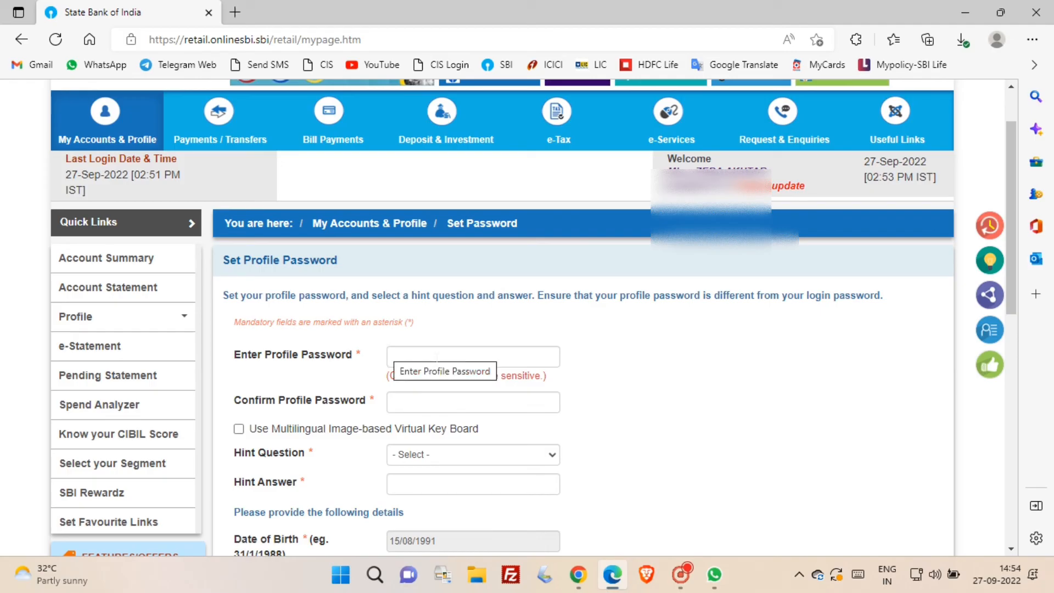
{"action": "scroll", "scroll_direction": "down", "scroll_amount": 3}
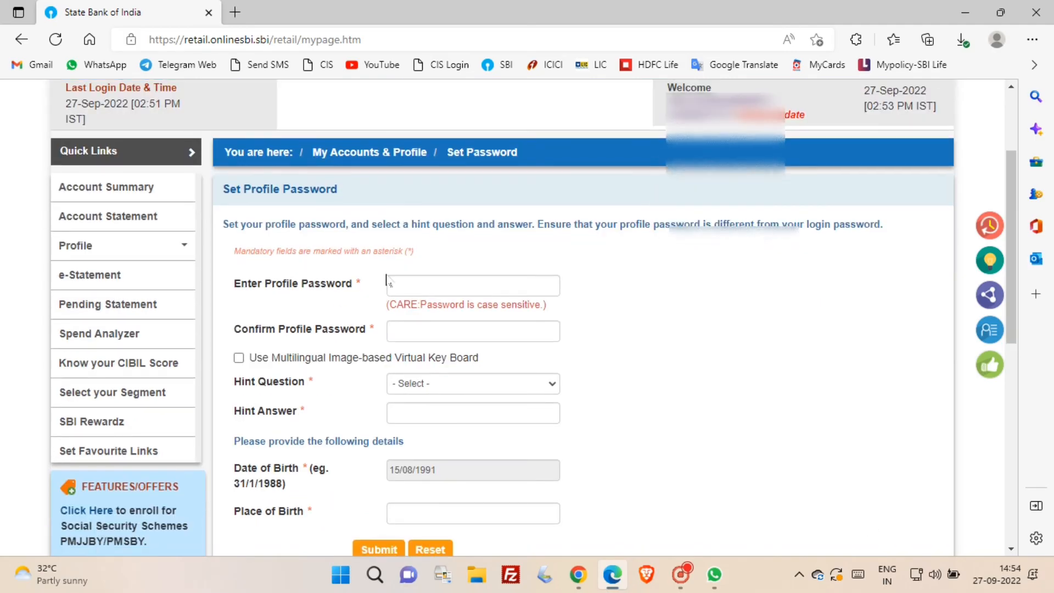
{"action": "mouse_move", "coordinate": [473, 285]}
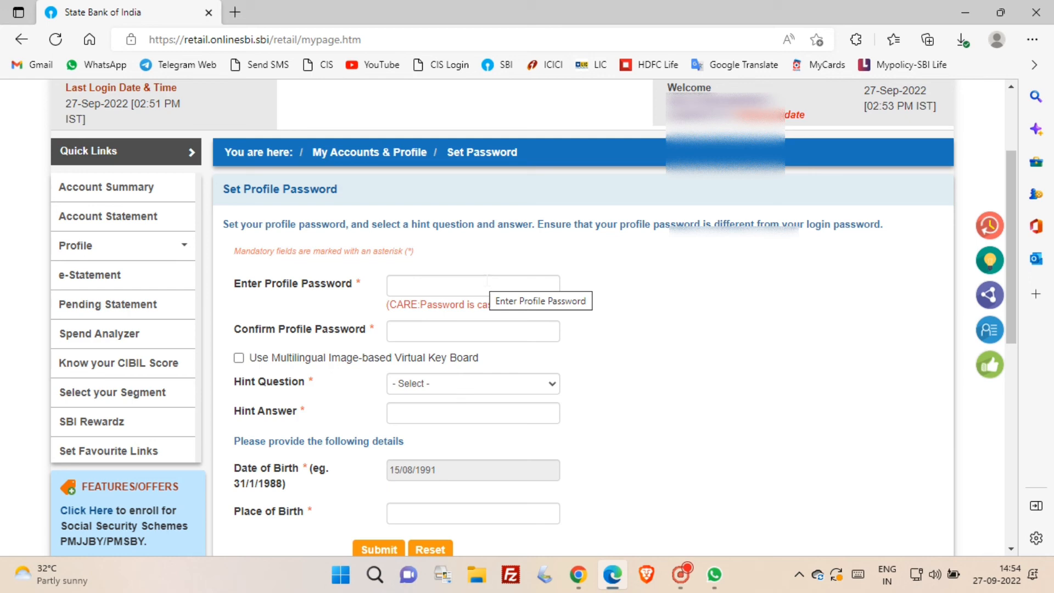